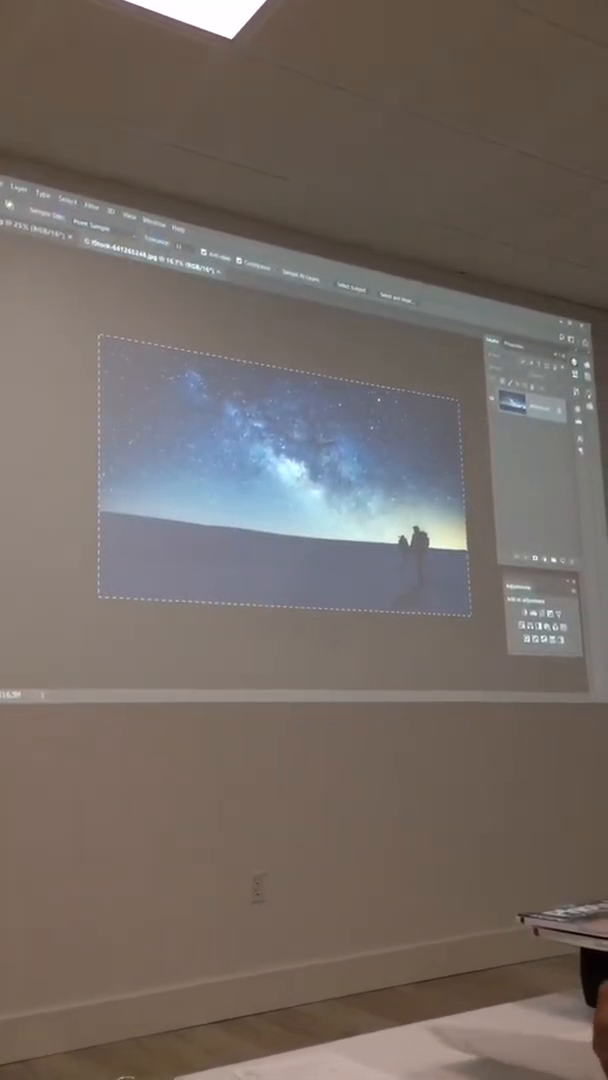
- Select the whole Milky Way night-sky canvas
click(24, 192)
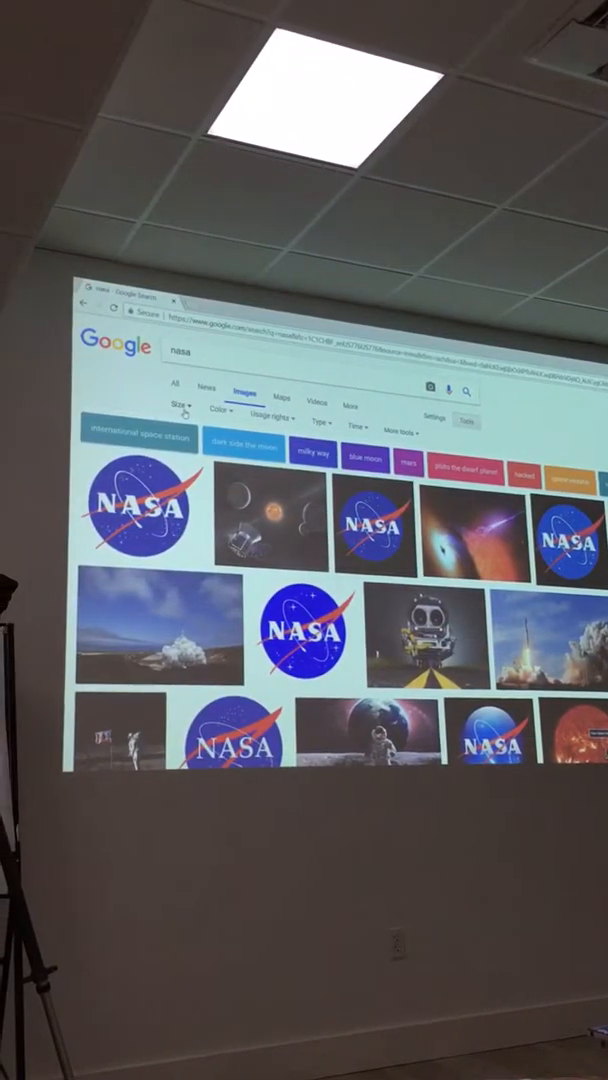
- View the NASA meatball logo full size from the image results
click(184, 404)
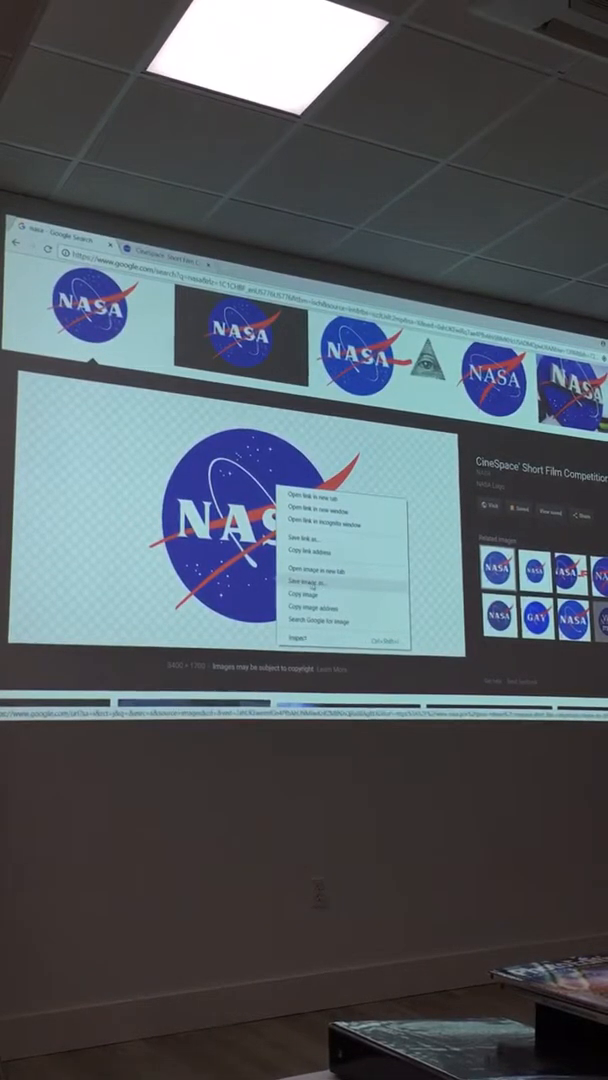
- Save the NASA logo image to the Desktop folder
click(308, 580)
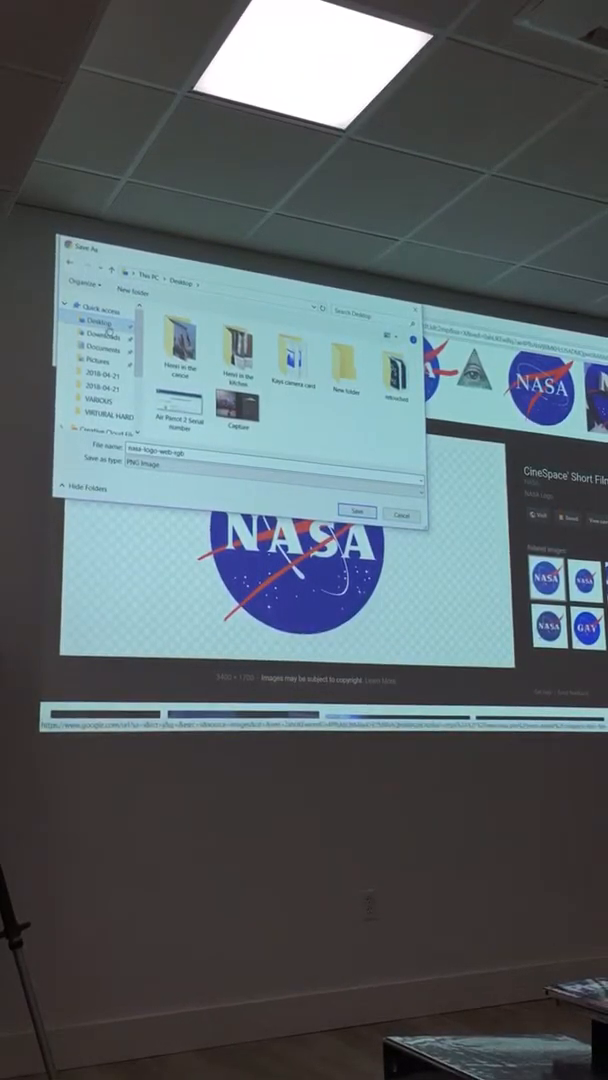
click(356, 512)
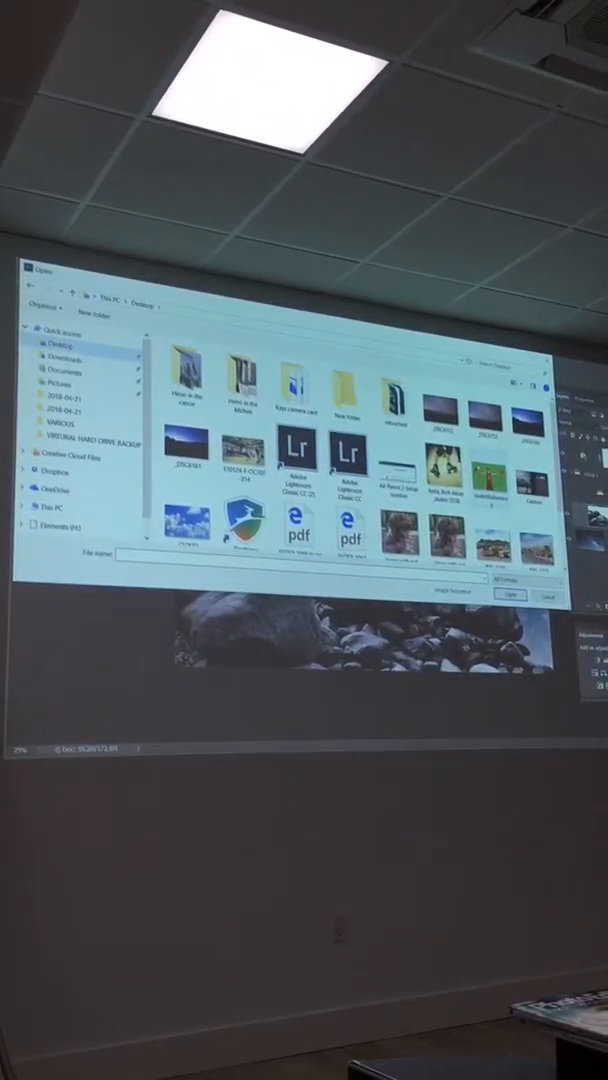
- Browse the Desktop files in the open dialog to find the saved logo
scroll(down, 3)
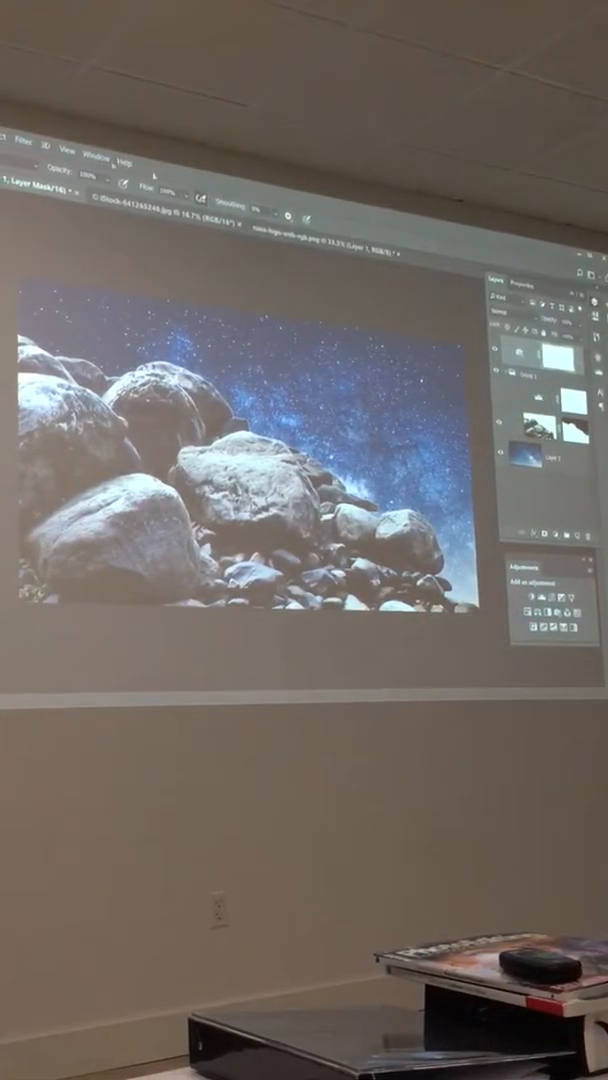
- Paste the NASA logo into the composite and accept the colour profile conversion
click(30, 132)
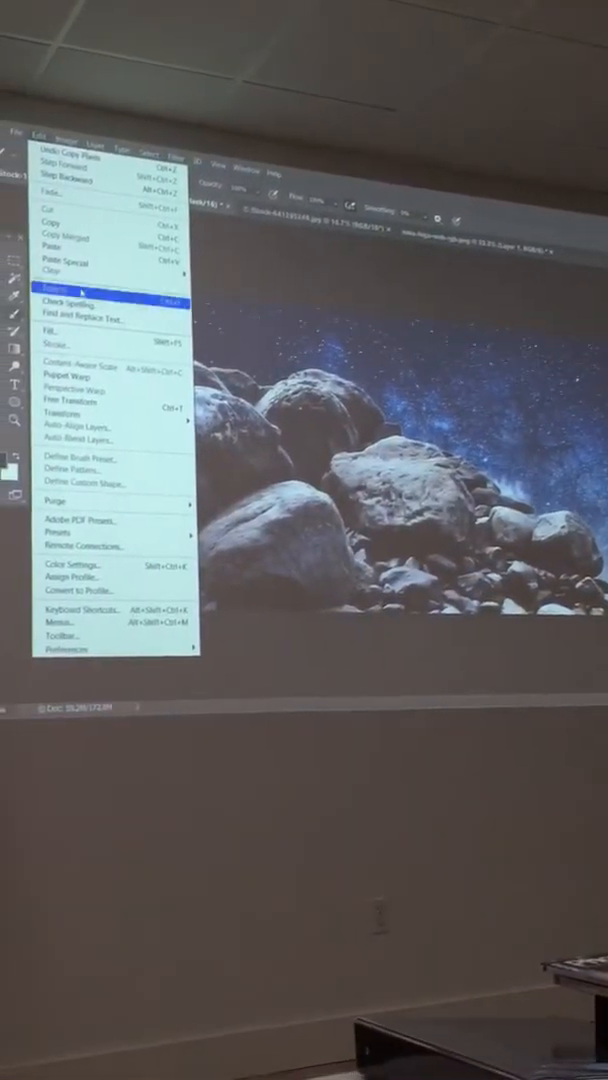
click(56, 284)
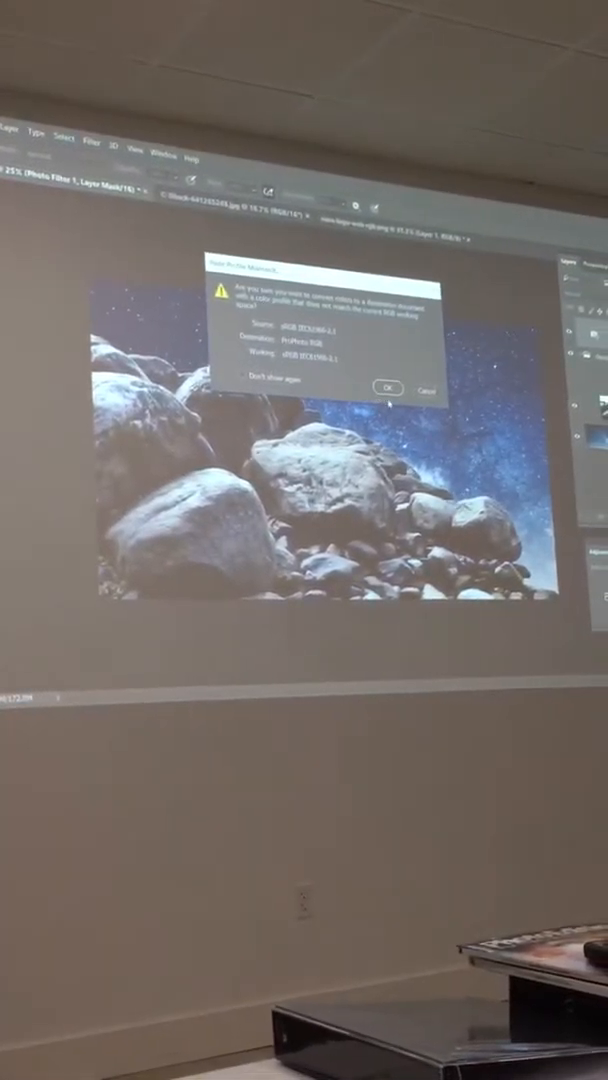
click(388, 386)
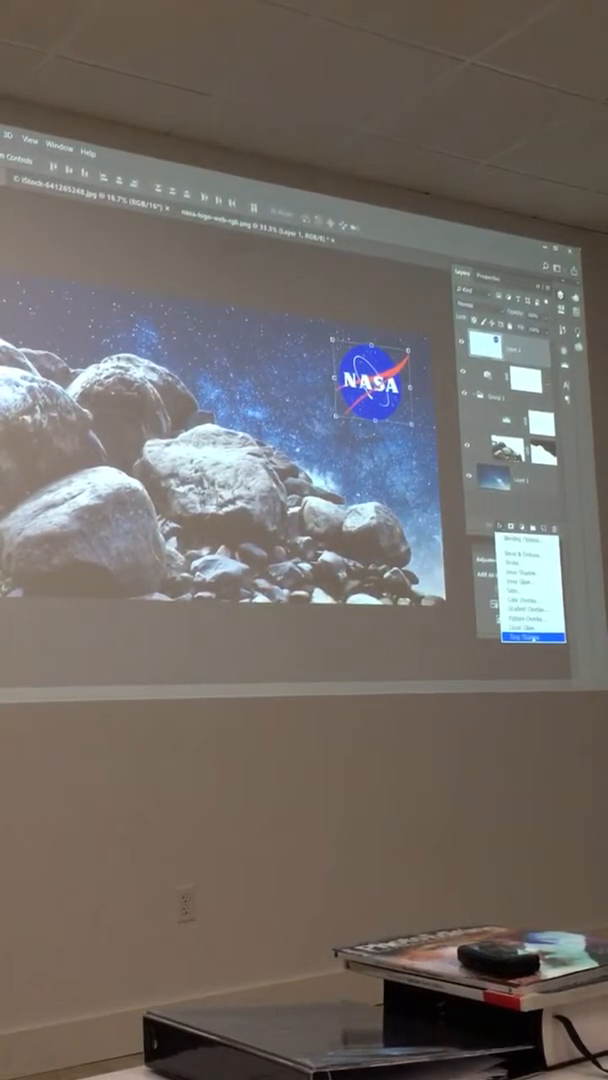
- Create a new layer comp for the rocks-and-logo arrangement
click(520, 664)
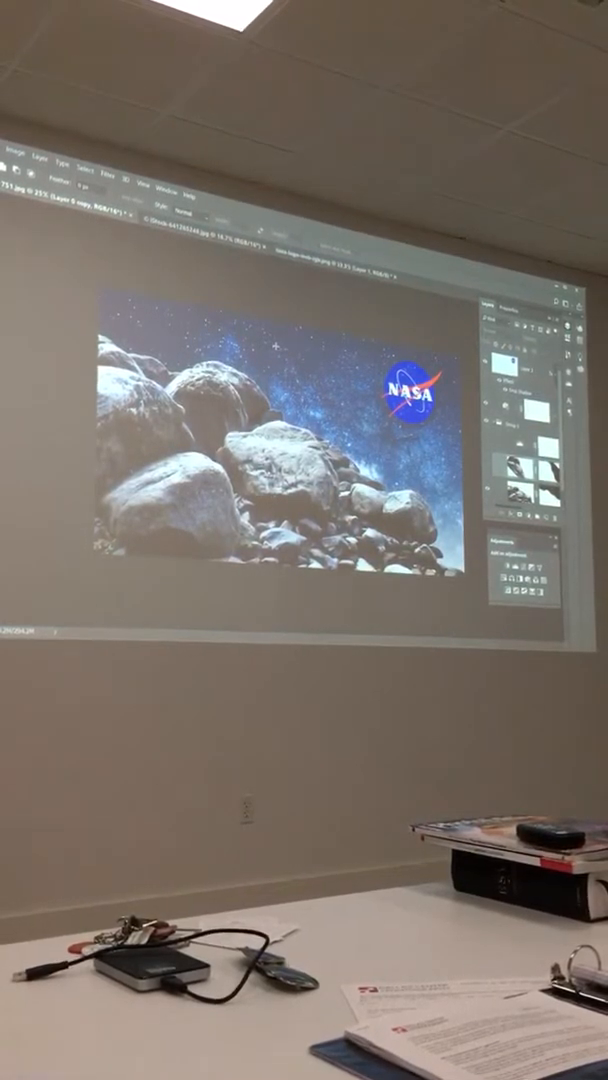
- Bring up the Layer Comps panel beside the boulder composite
click(172, 184)
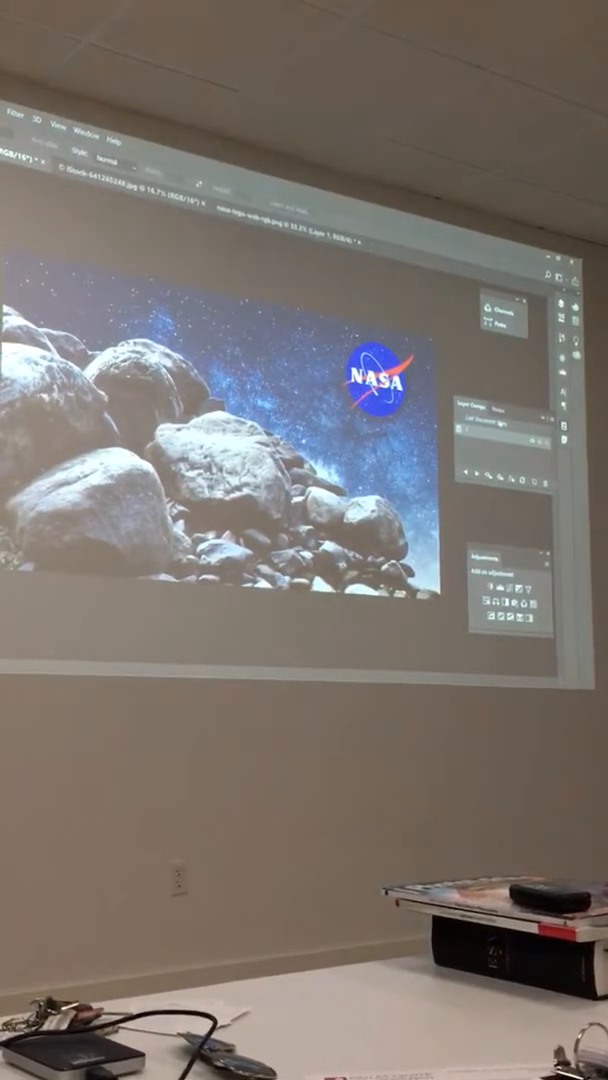
- Switch the visible rock layer to the taller rock formation
click(92, 128)
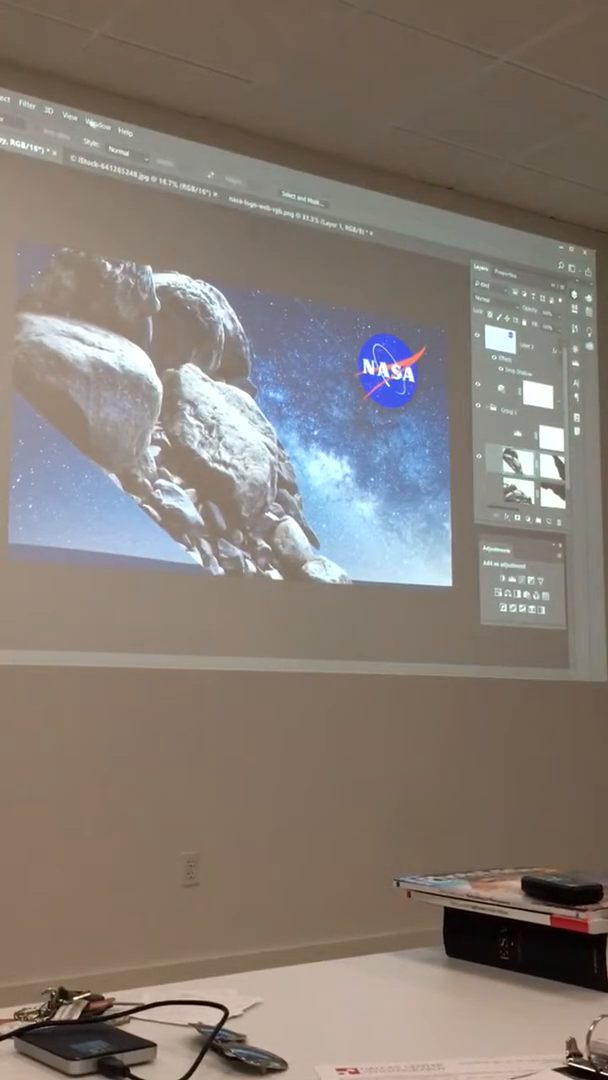
- Save a new layer comp with Visibility, Position and Appearance, then show the arching rock layer
click(96, 104)
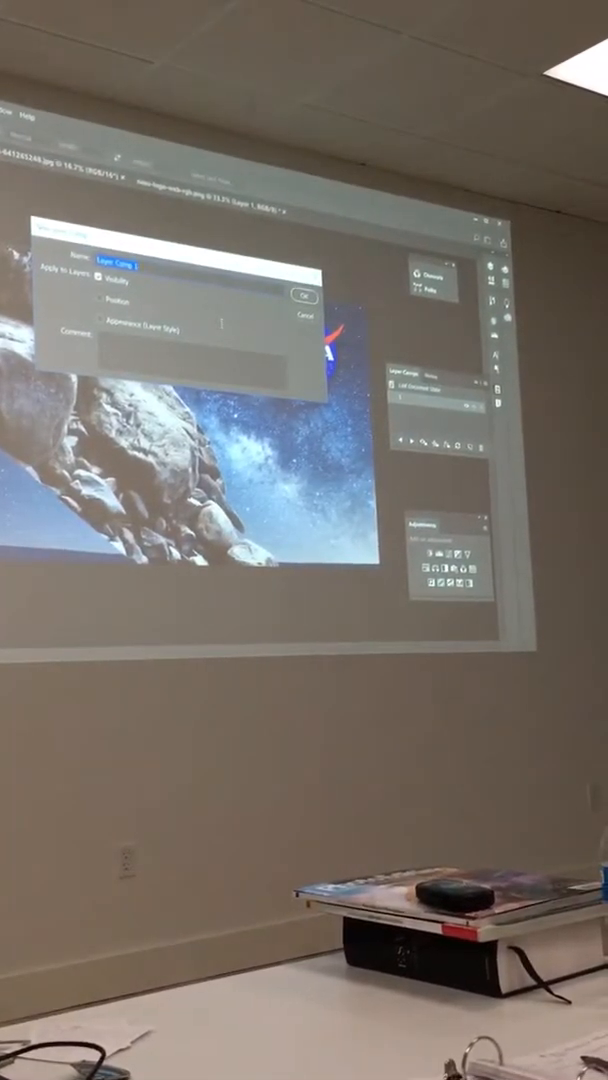
click(304, 298)
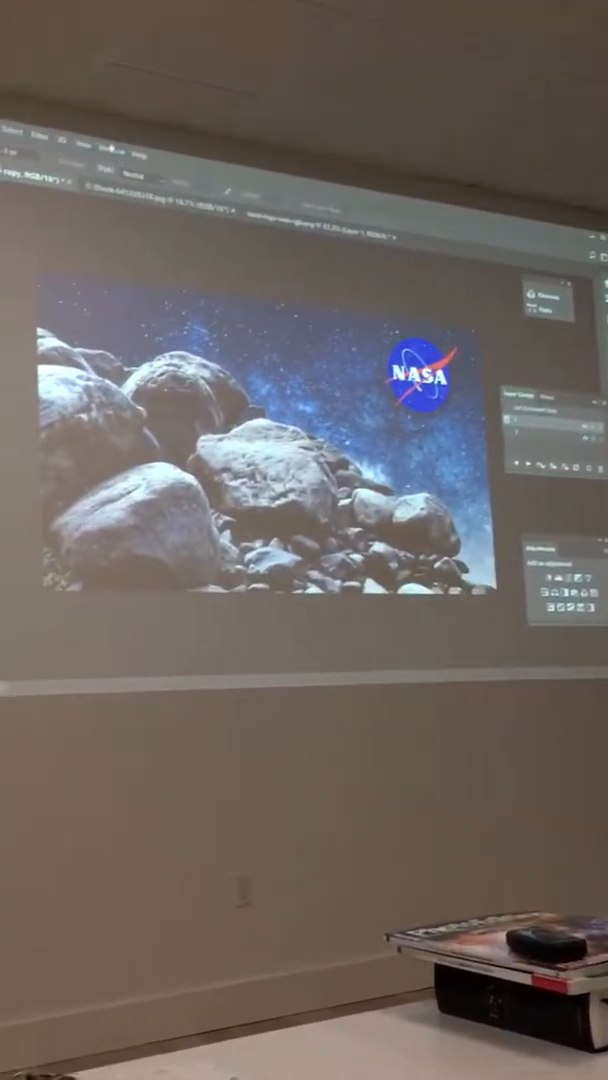
click(96, 128)
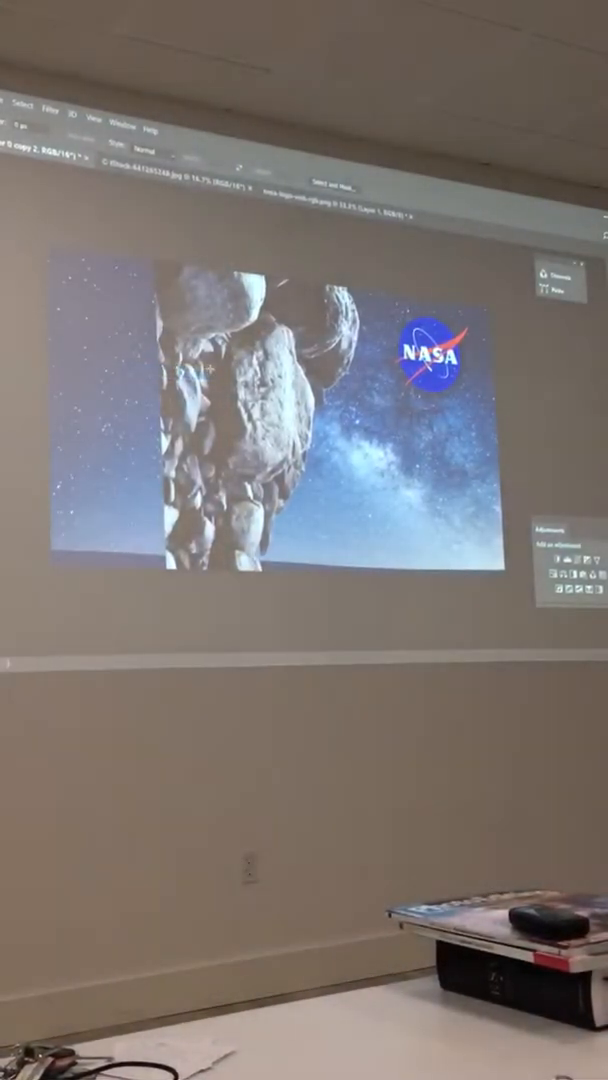
- Bring up the list of workspace panels from the Window menu
click(120, 130)
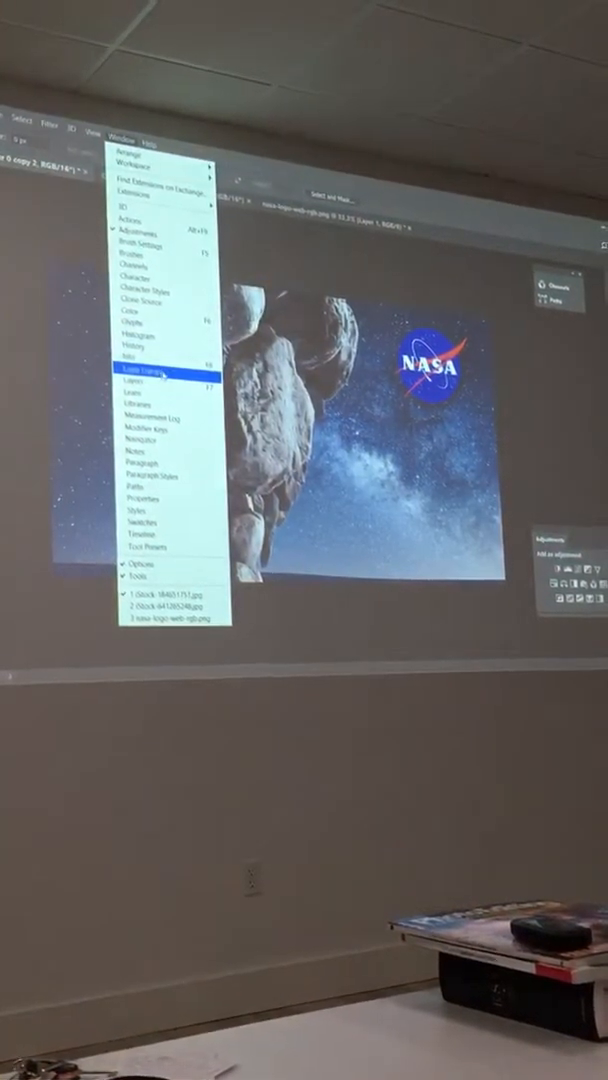
- Show the Layer Comps panel again from the Window panel list
click(136, 372)
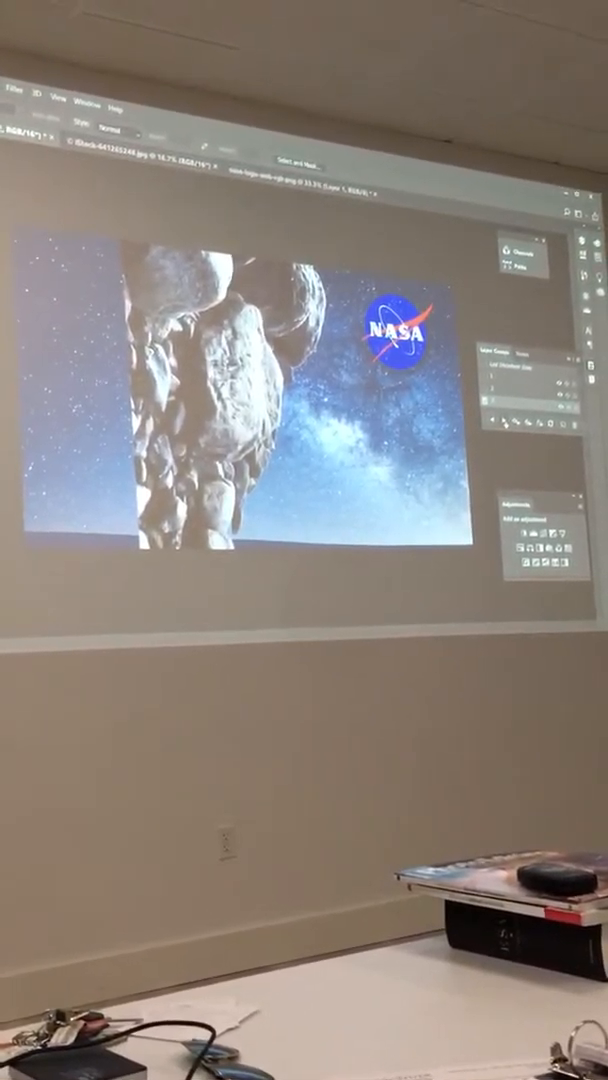
click(94, 116)
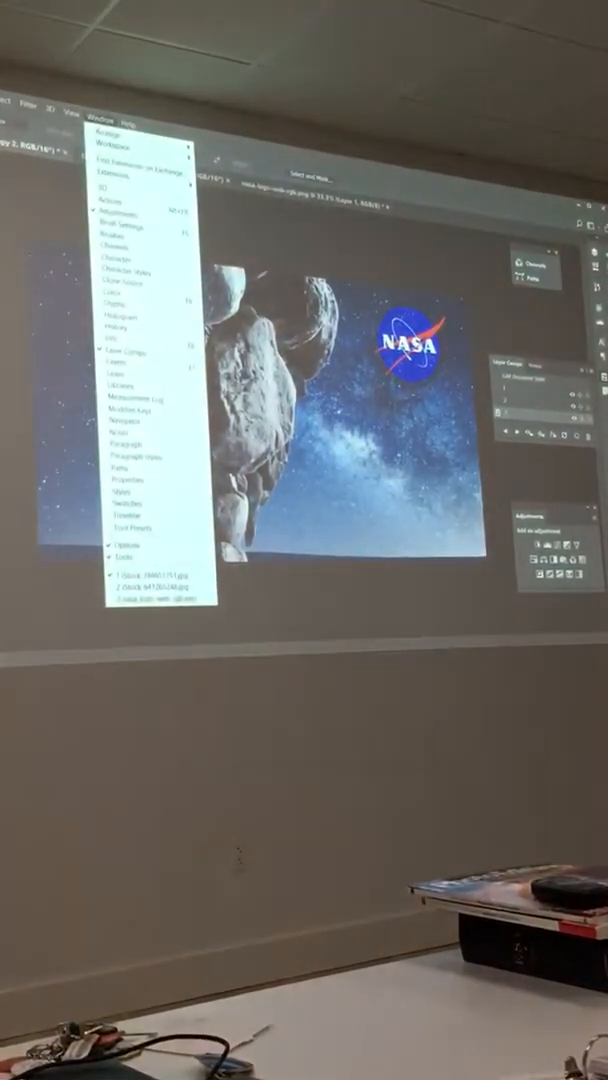